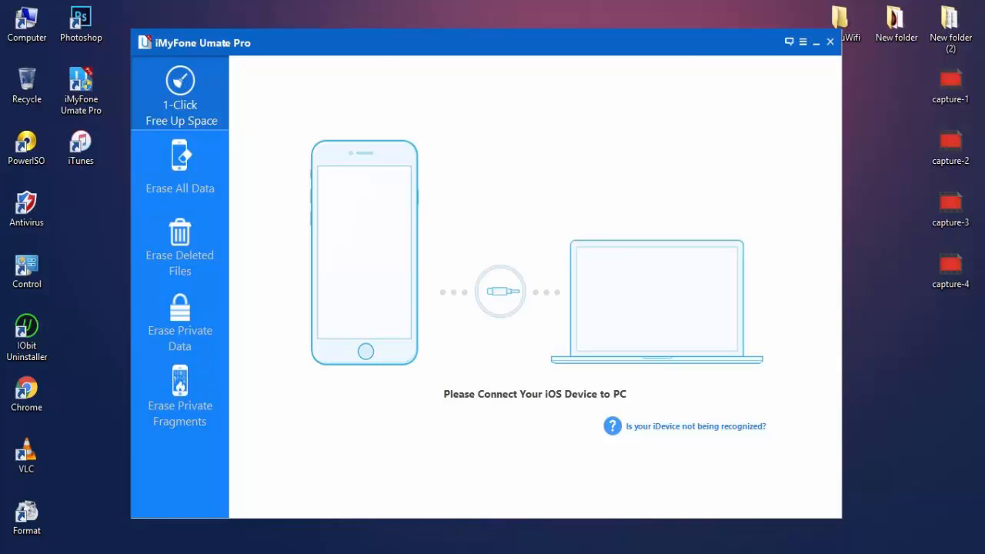
Run Quick Scan under 1-Click Free Up Space, finding 8.46GB to free, then close Umate Pro.
{"action": "left_click", "coordinate": [831, 42]}
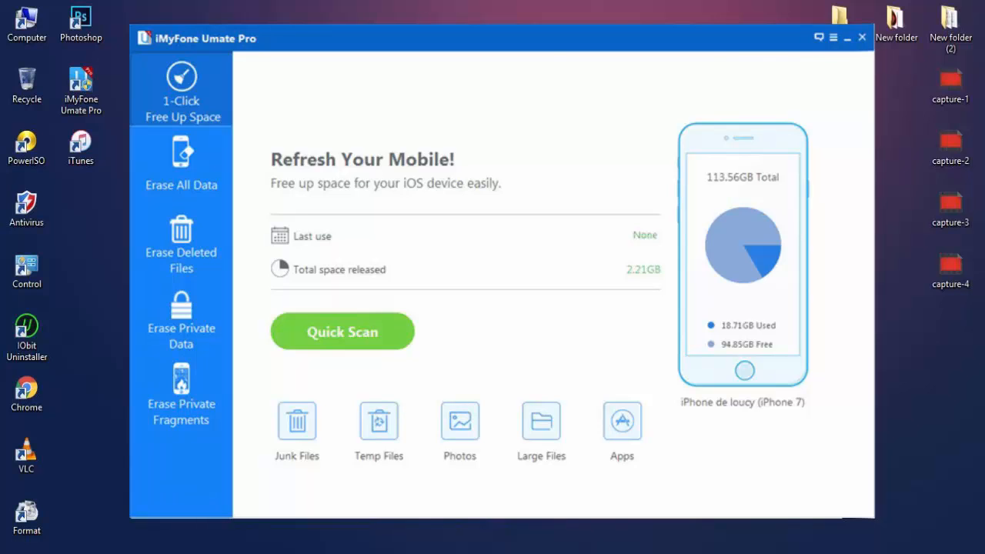
{"action": "left_click", "coordinate": [341, 331]}
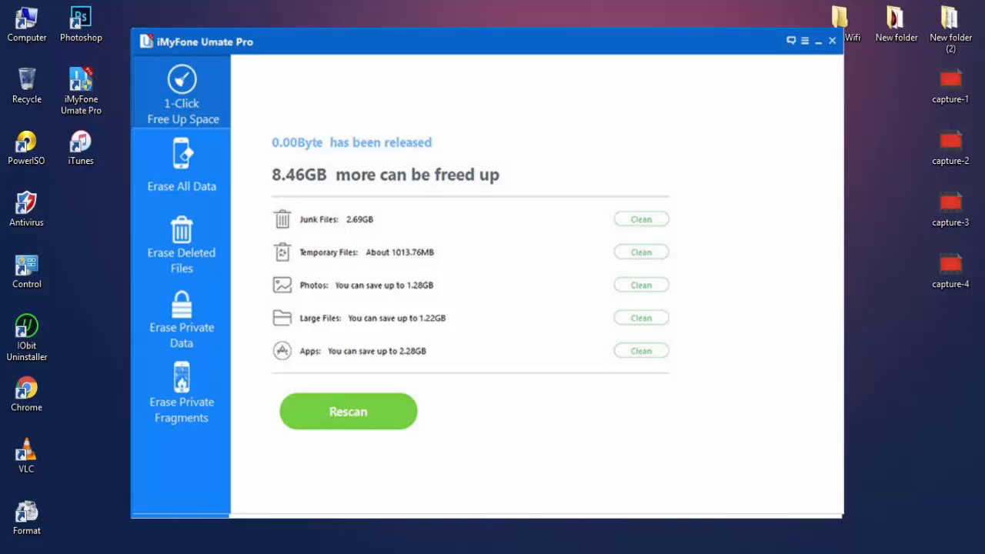
{"action": "left_click", "coordinate": [177, 166]}
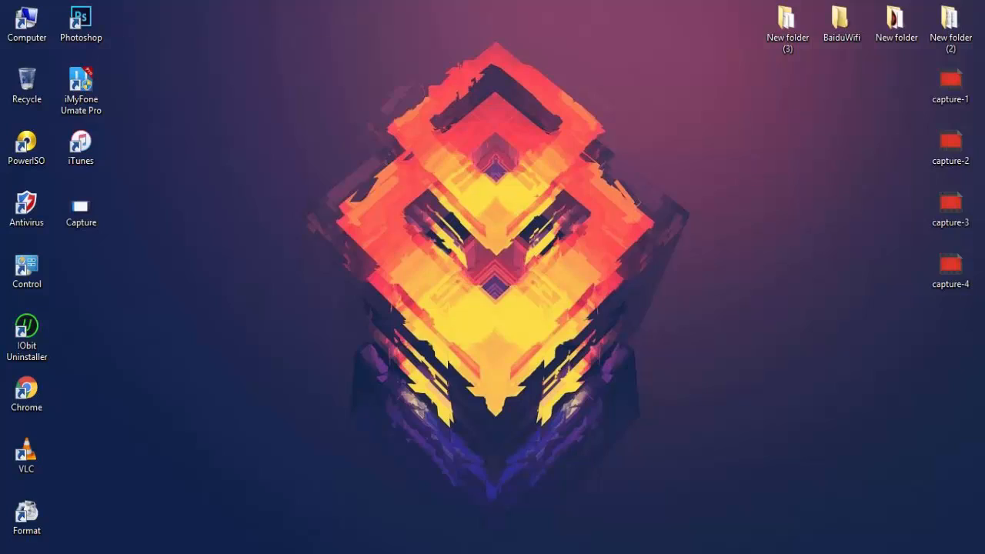
Start downloading the free Umate Pro for Windows trial installer via Try It Free.
{"action": "double_click", "coordinate": [80, 85]}
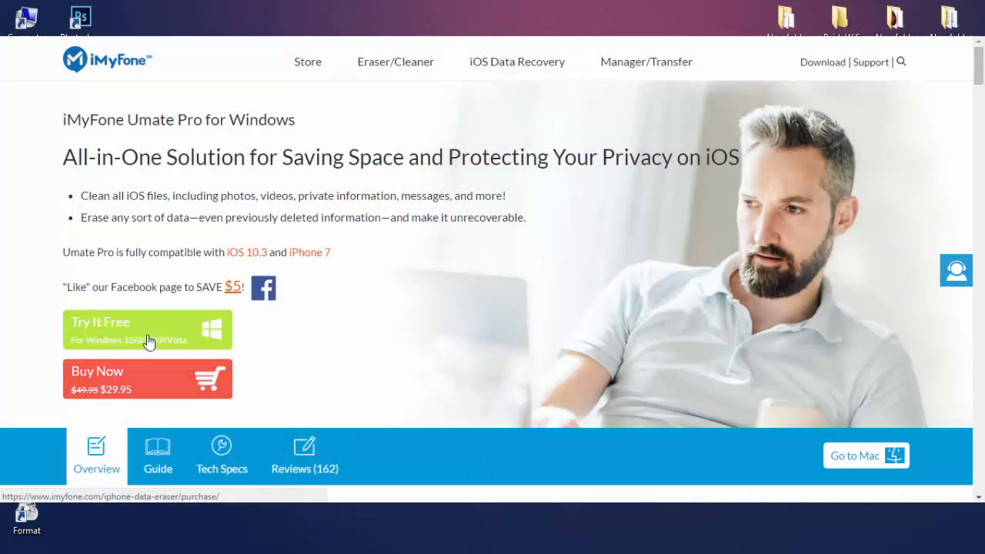
{"action": "left_click", "coordinate": [146, 329]}
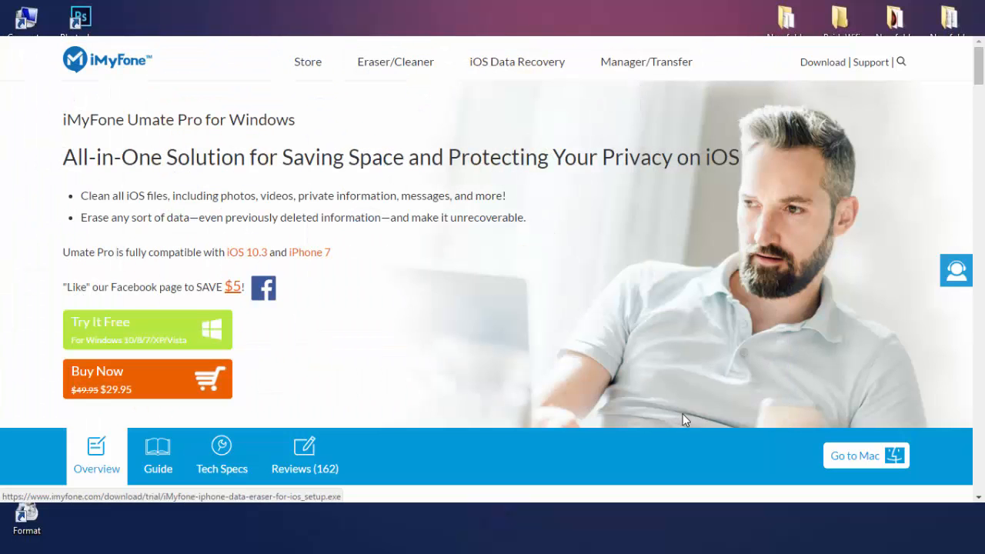
{"action": "left_click", "coordinate": [148, 329]}
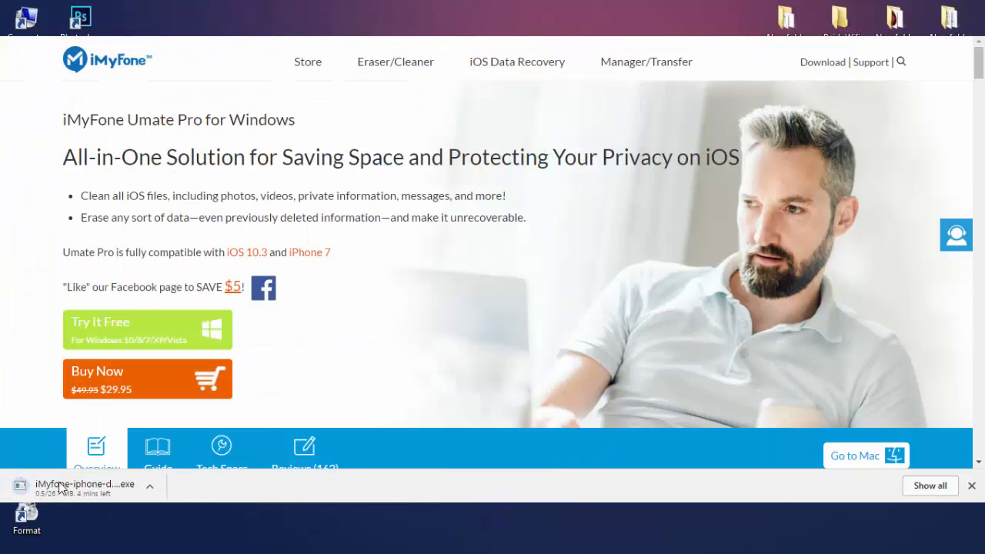
{"action": "mouse_move", "coordinate": [662, 480]}
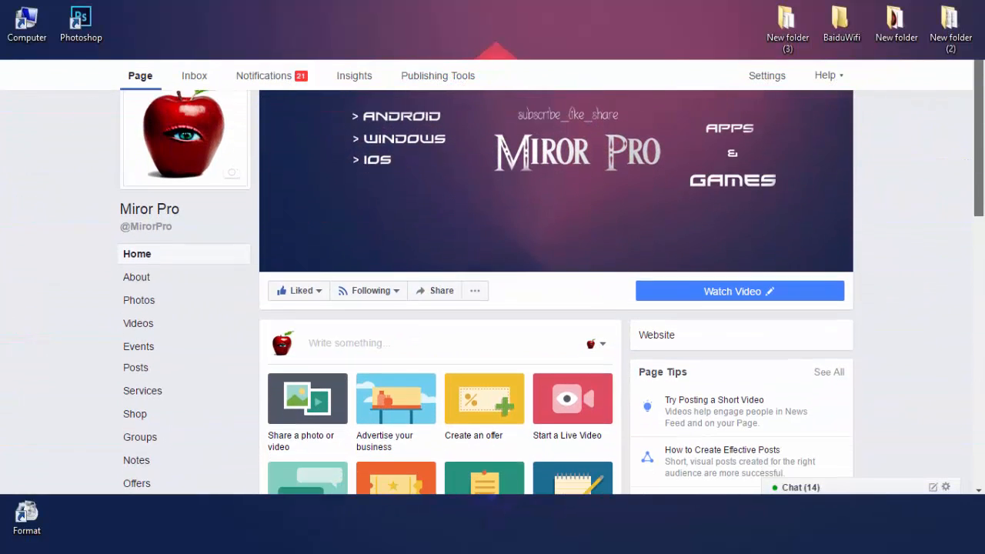
{"action": "scroll", "scroll_direction": "down", "scroll_amount": 3}
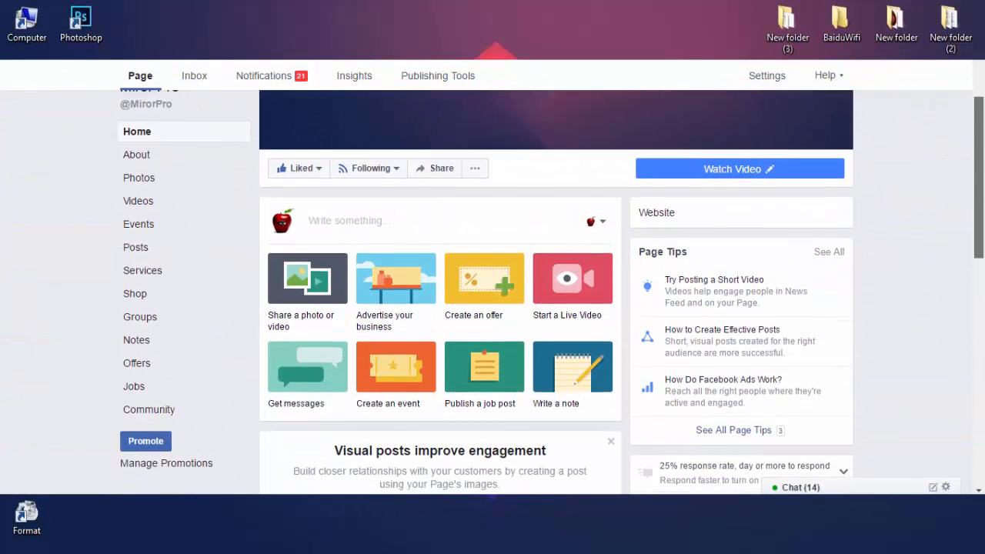
{"action": "scroll", "scroll_direction": "down", "scroll_amount": 3}
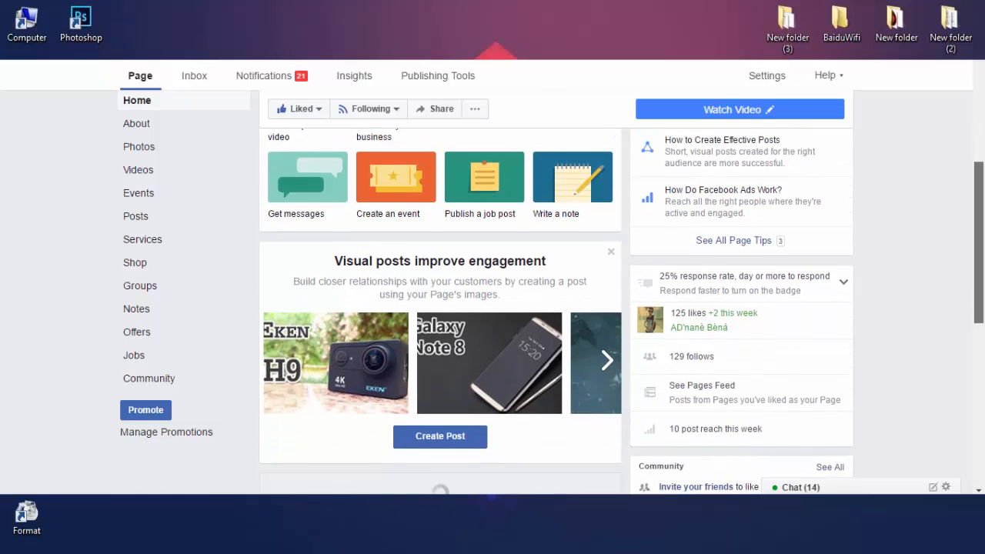
{"action": "scroll", "scroll_direction": "down", "scroll_amount": 3}
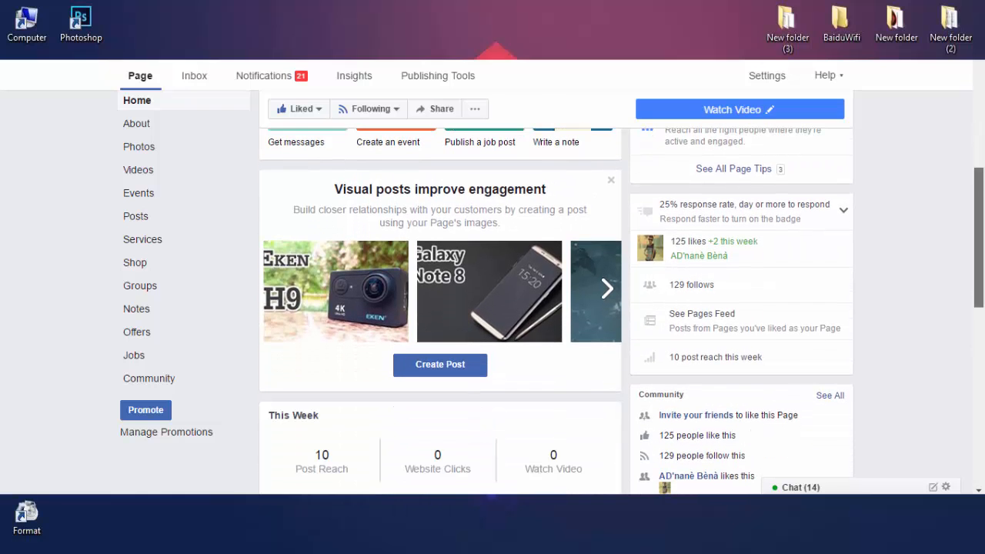
{"action": "scroll", "scroll_direction": "down", "scroll_amount": 3}
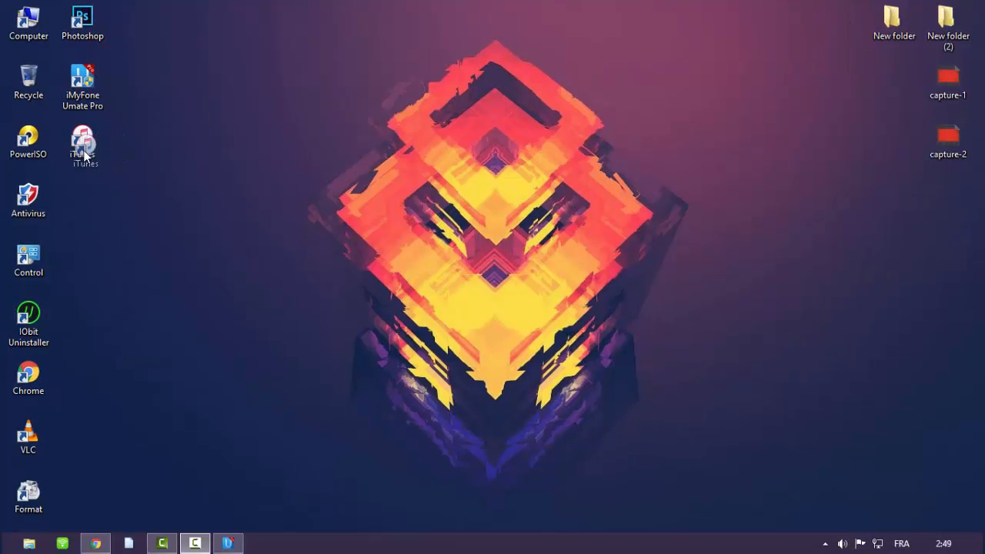
Relaunch Umate Pro from the desktop and close it again.
{"action": "left_click", "coordinate": [83, 142]}
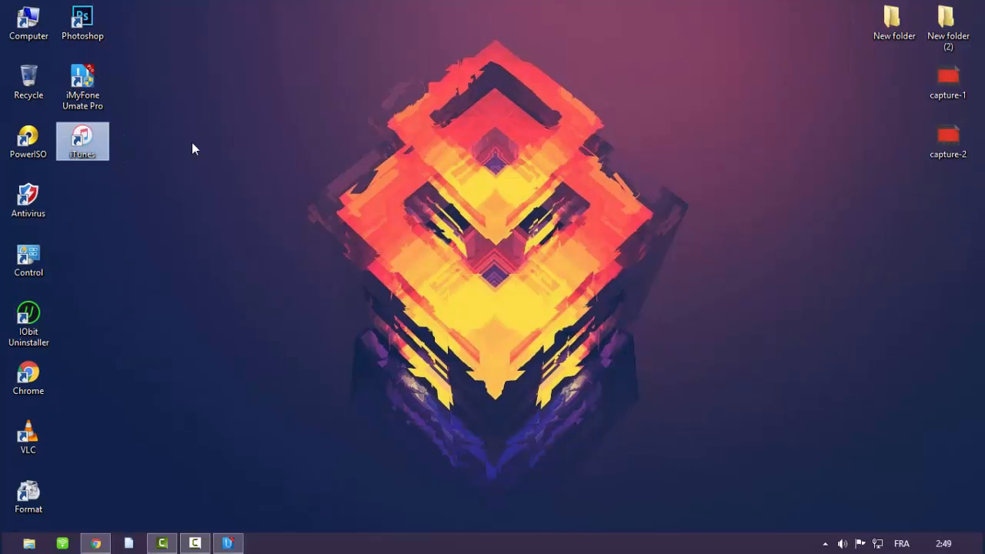
{"action": "double_click", "coordinate": [83, 80]}
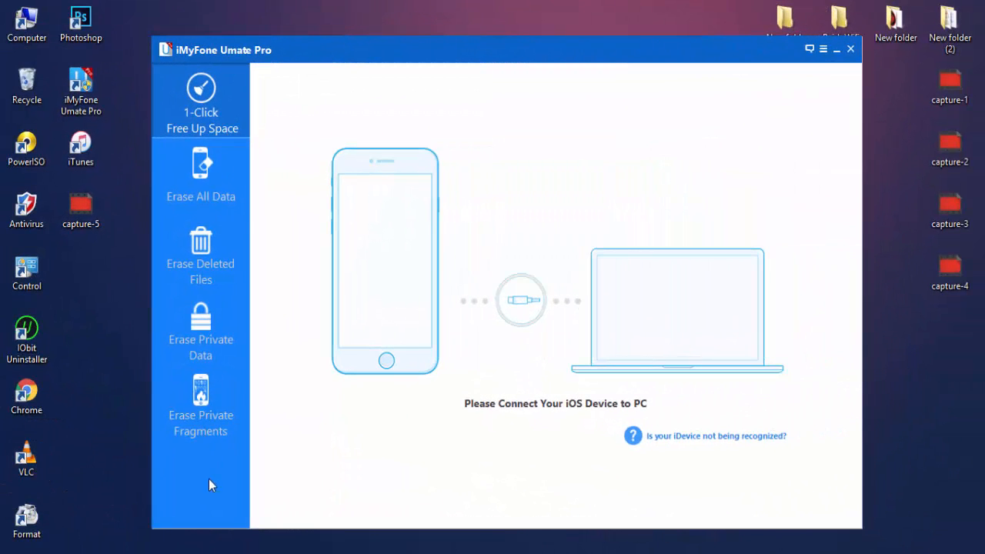
{"action": "mouse_move", "coordinate": [213, 412]}
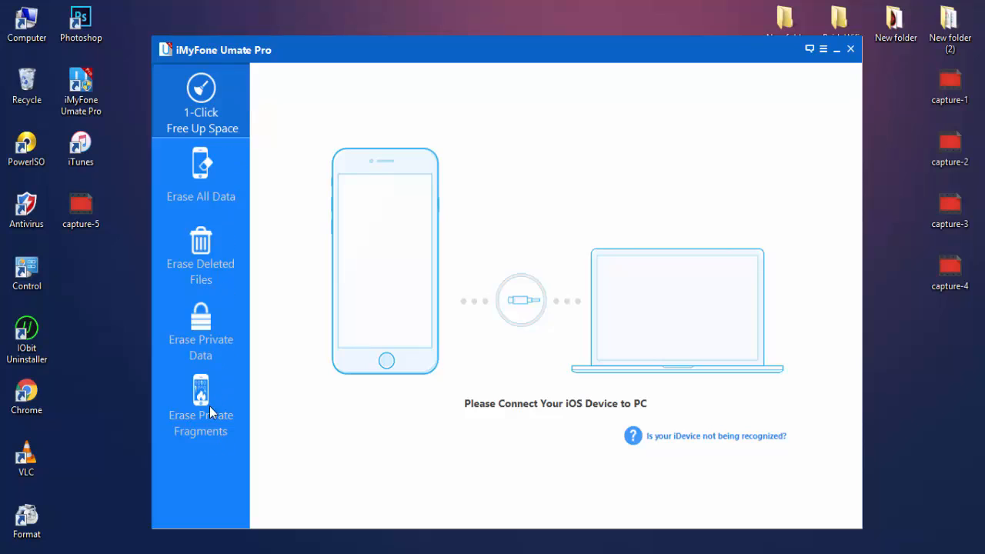
{"action": "mouse_move", "coordinate": [206, 116]}
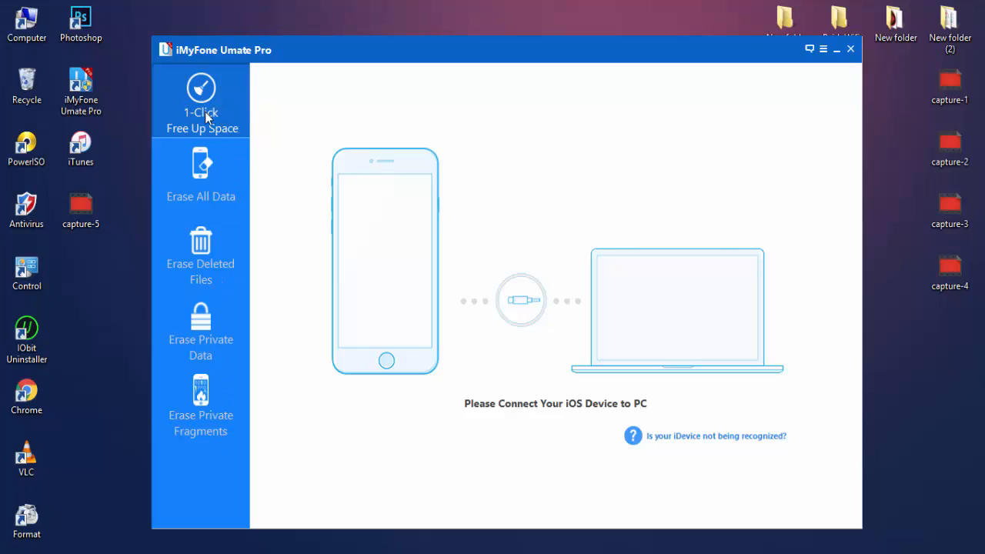
{"action": "mouse_move", "coordinate": [214, 200]}
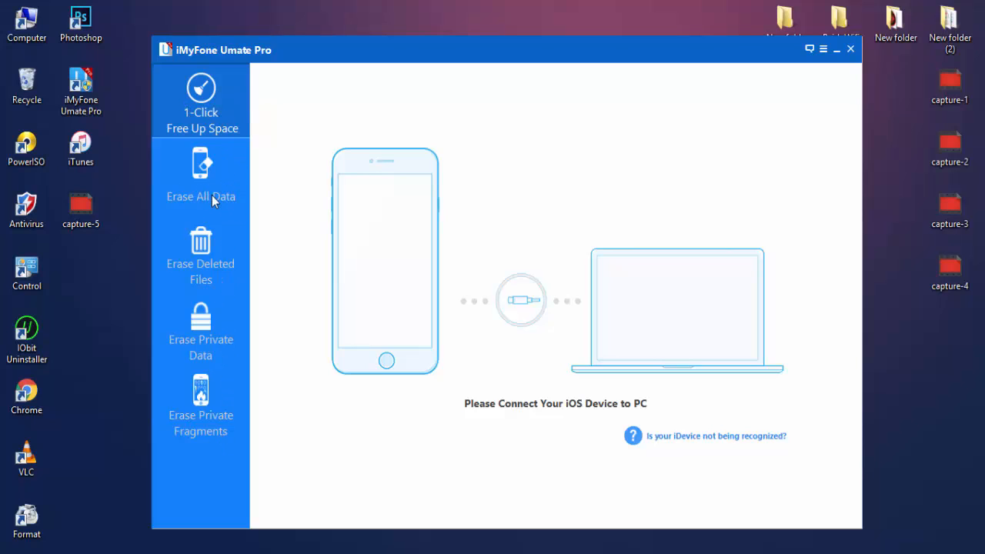
{"action": "mouse_move", "coordinate": [226, 262]}
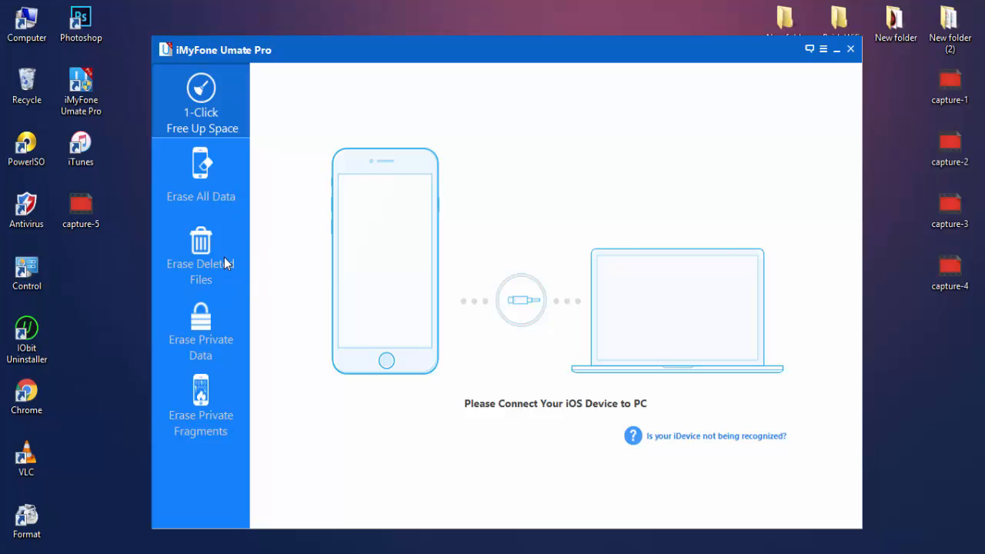
{"action": "mouse_move", "coordinate": [234, 397]}
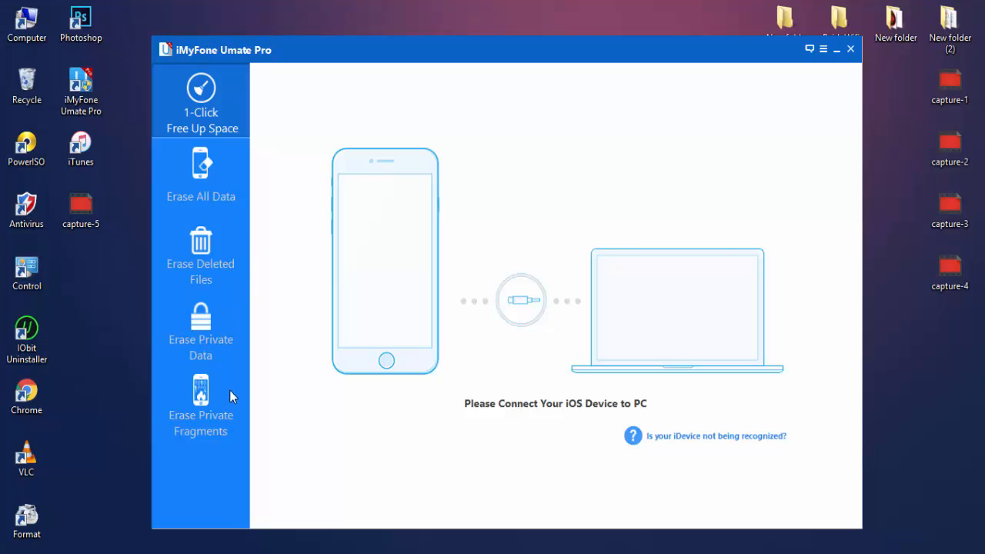
{"action": "mouse_move", "coordinate": [249, 407]}
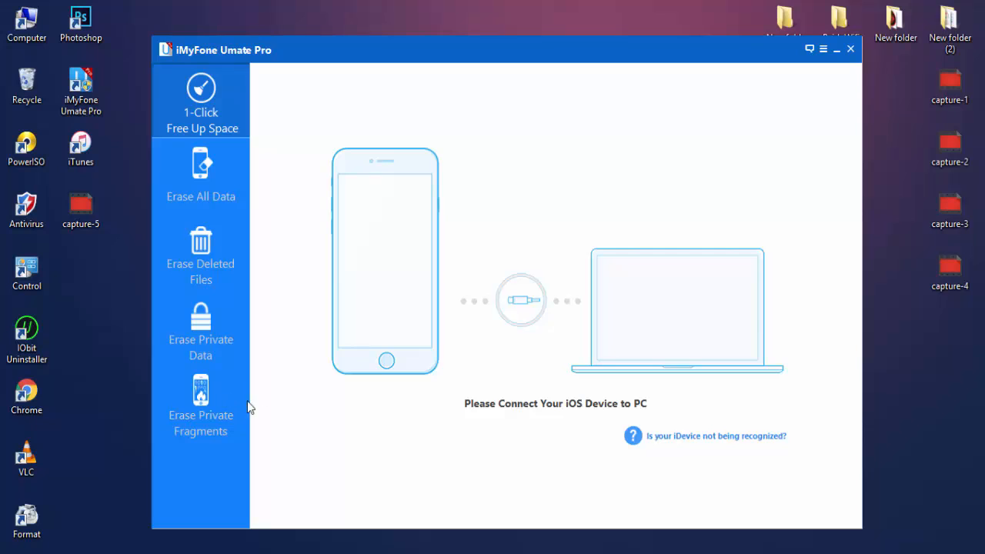
{"action": "left_click", "coordinate": [850, 50]}
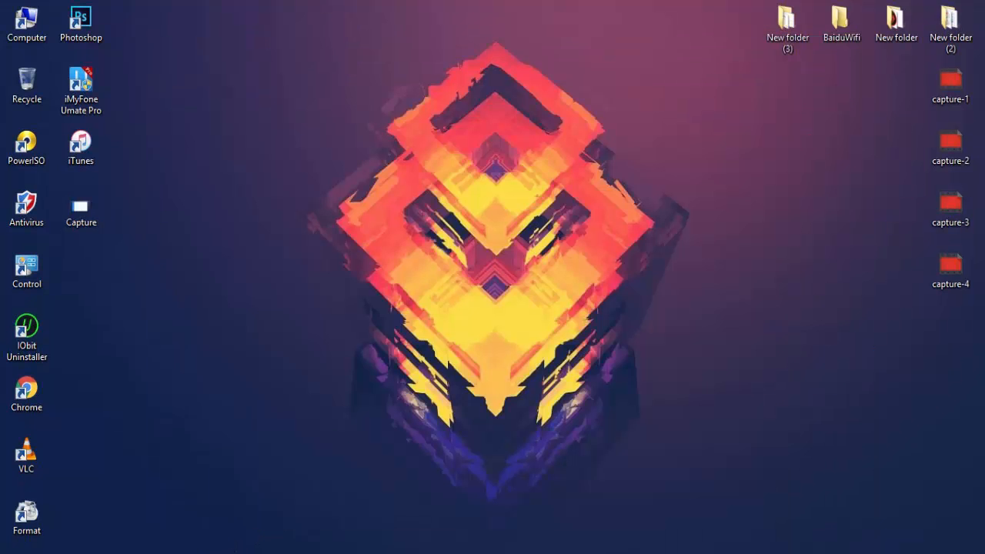
Relaunch Umate Pro until it shows the iPhone 7 storage with 2.21GB released.
{"action": "double_click", "coordinate": [80, 81]}
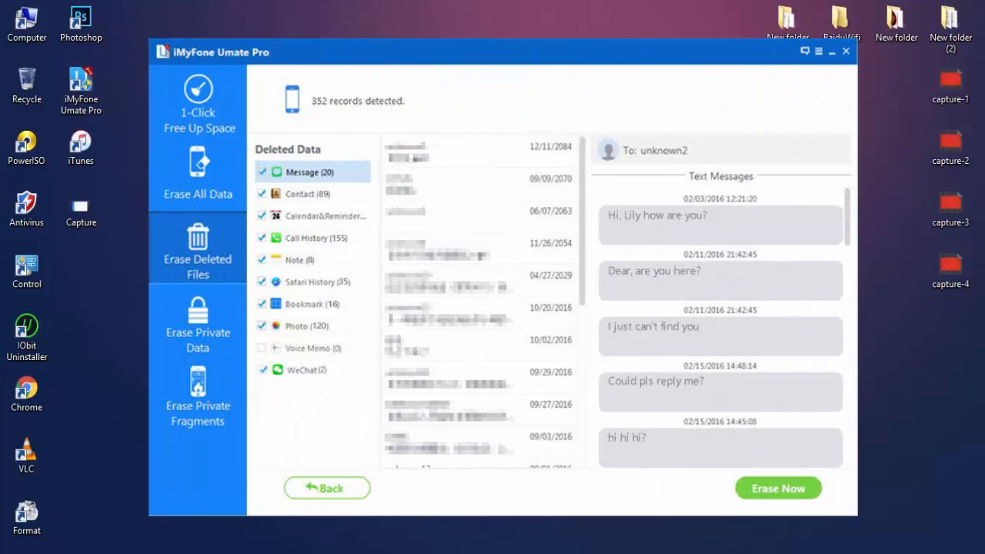
{"action": "left_click", "coordinate": [847, 52]}
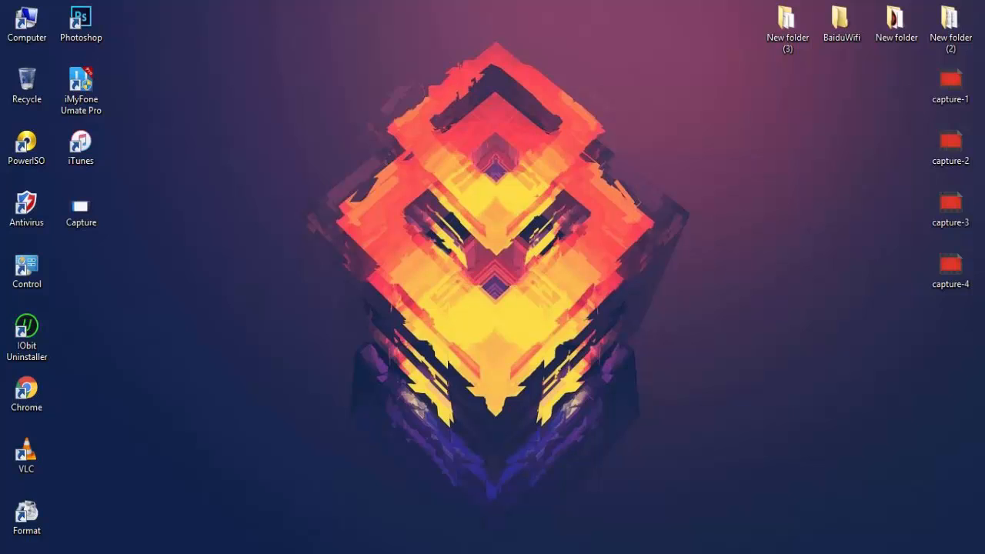
{"action": "double_click", "coordinate": [80, 80]}
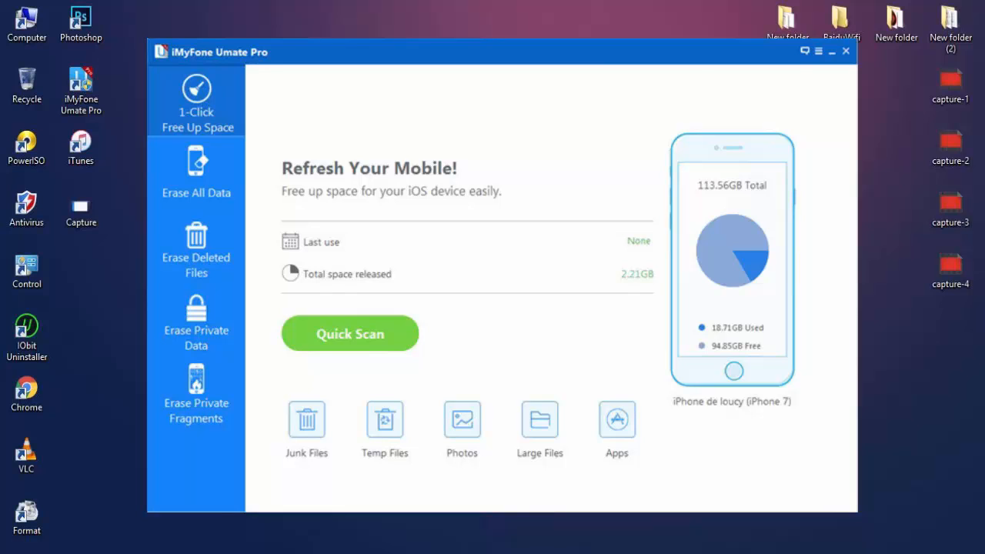
Quick-scan for freeable space, bring up the Erase All Data confirmation, then go to Erase Deleted Files.
{"action": "left_click", "coordinate": [350, 333]}
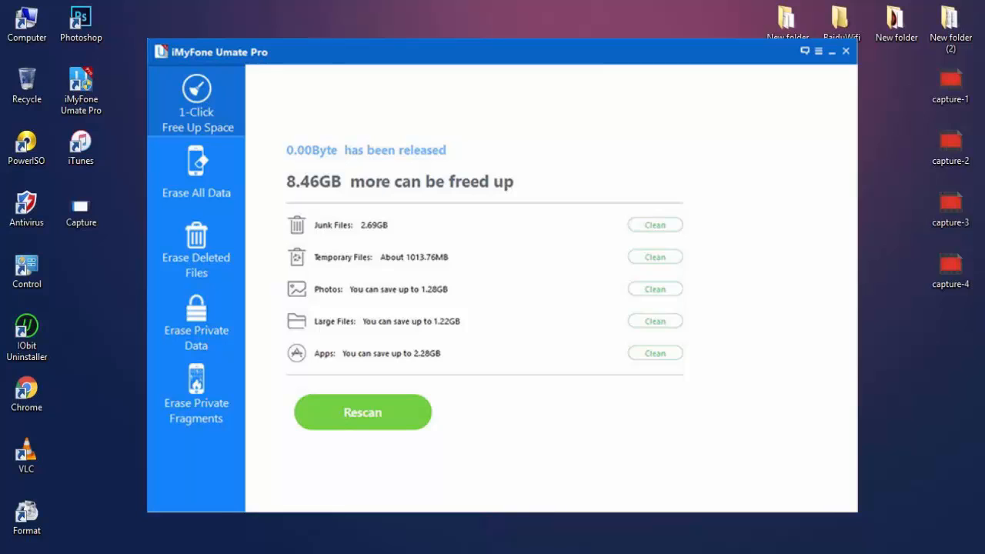
{"action": "left_click", "coordinate": [197, 173]}
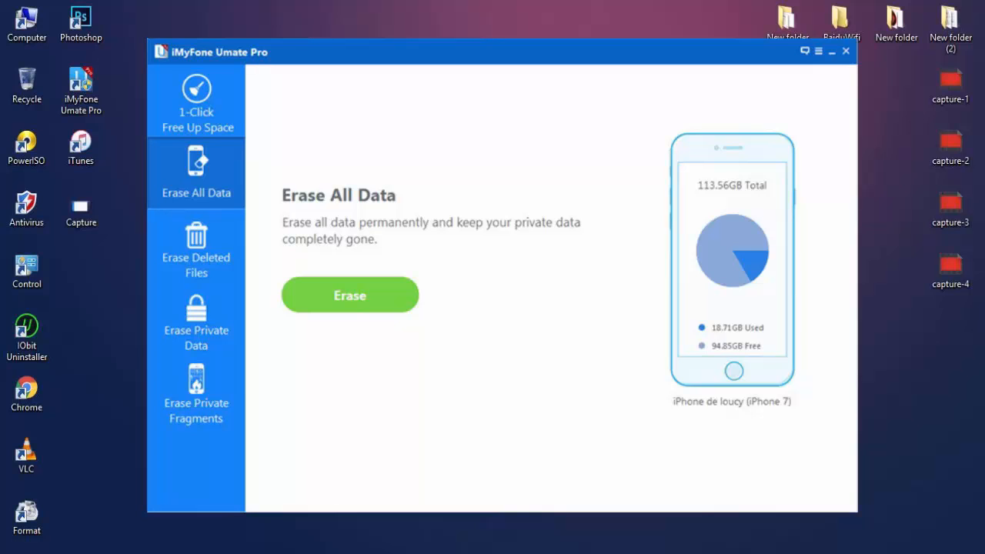
{"action": "left_click", "coordinate": [349, 295]}
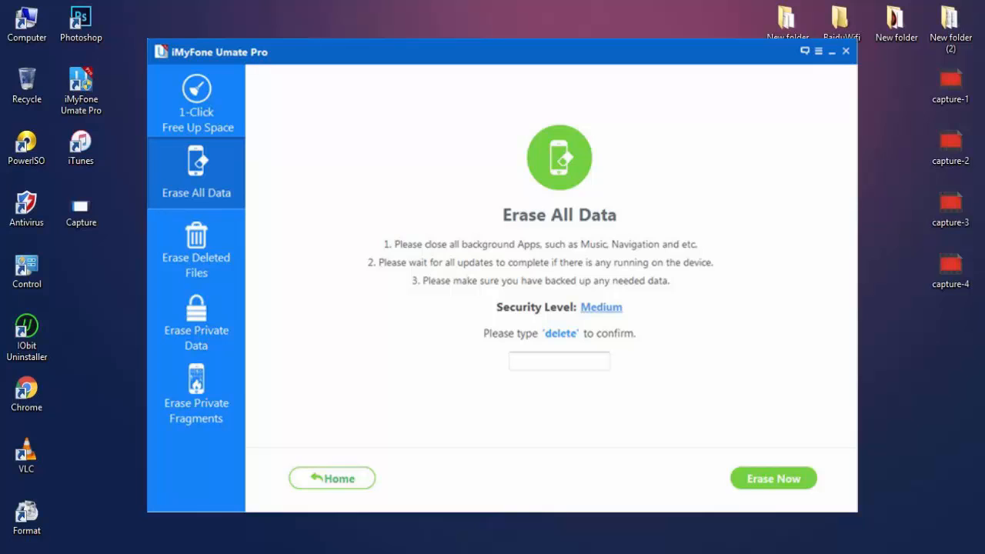
{"action": "left_click", "coordinate": [600, 308]}
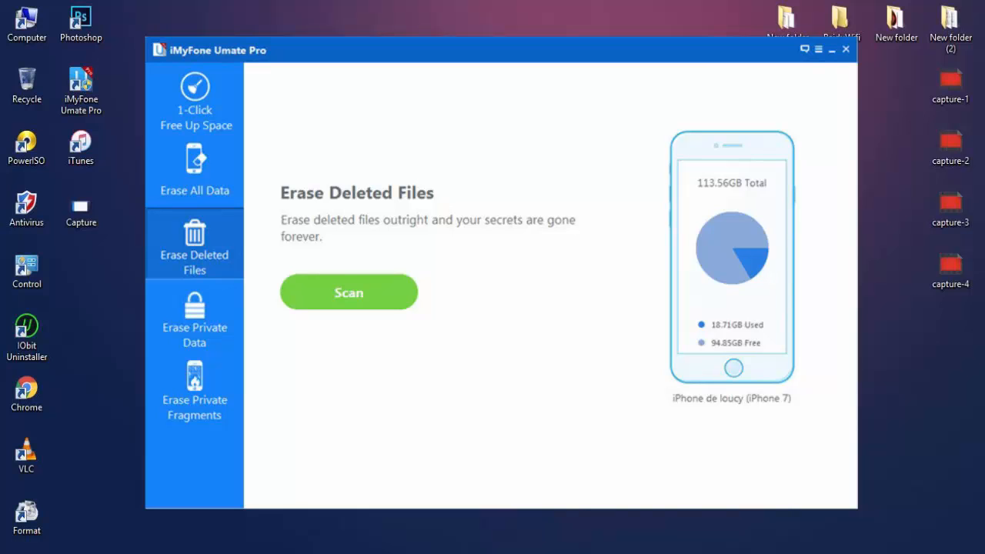
Scan under Erase Private Data, finding 857 private records, then go to Erase Private Fragments.
{"action": "left_click", "coordinate": [348, 292]}
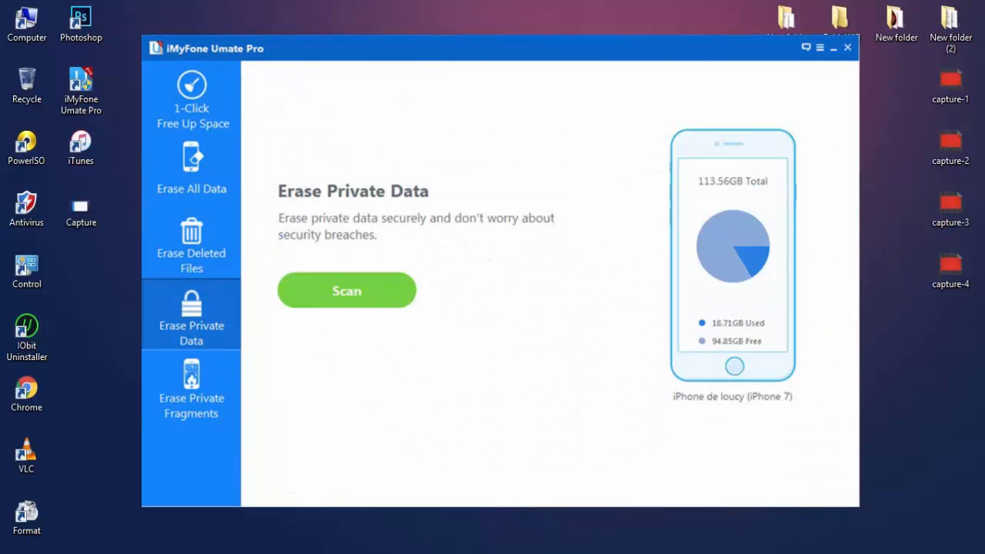
{"action": "left_click", "coordinate": [346, 289]}
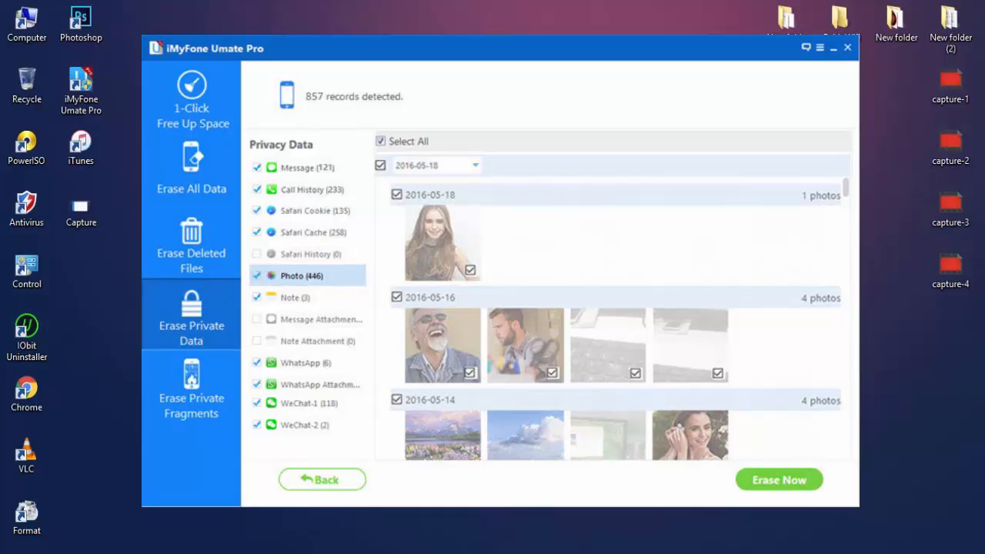
{"action": "left_click", "coordinate": [191, 388]}
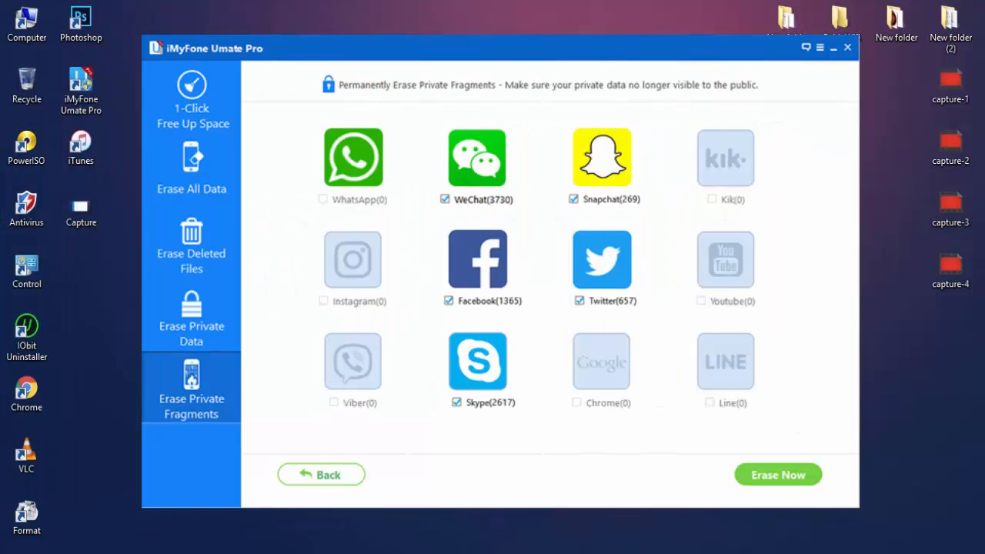
Start erasing the checked app fragments such as WeChat, then relaunch Umate Pro.
{"action": "left_click", "coordinate": [777, 475]}
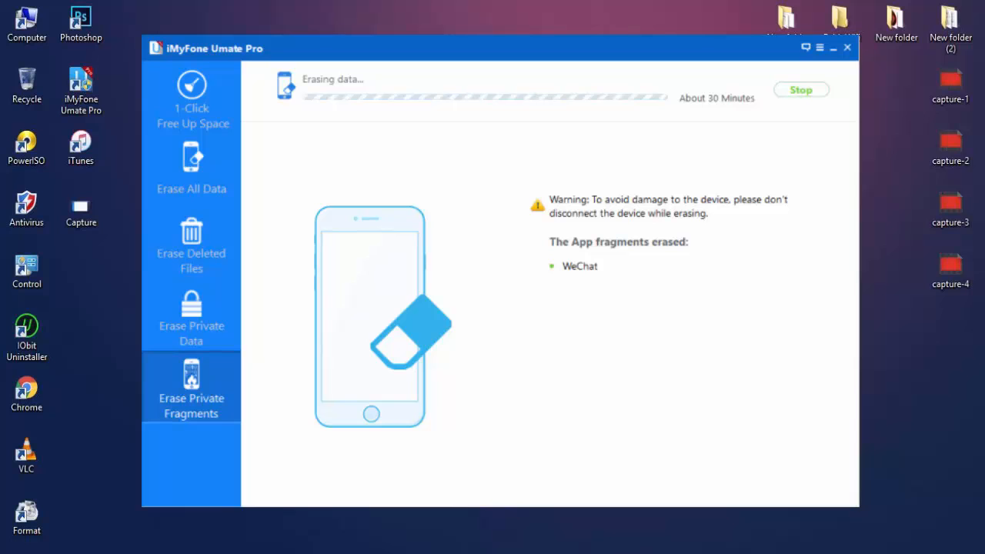
{"action": "left_click", "coordinate": [847, 47]}
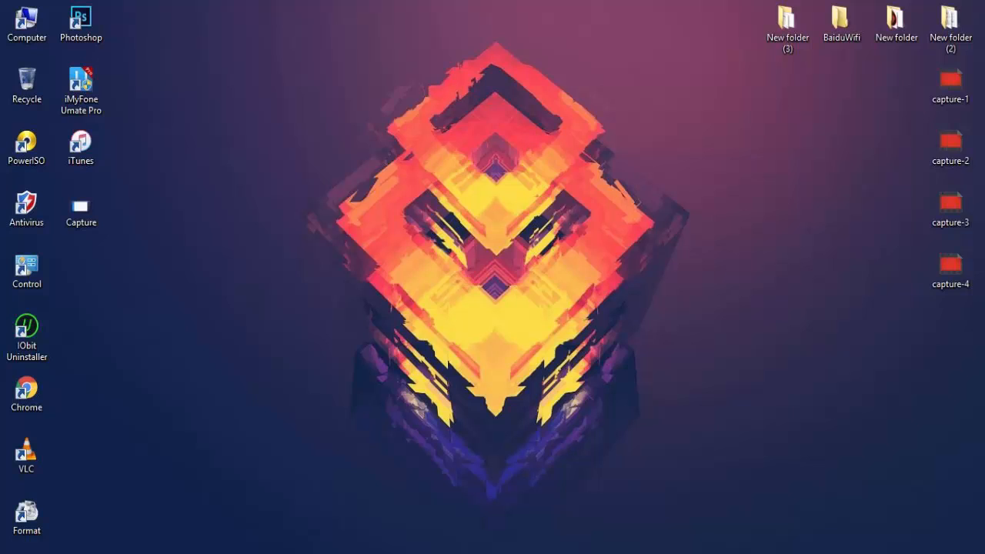
{"action": "double_click", "coordinate": [80, 80]}
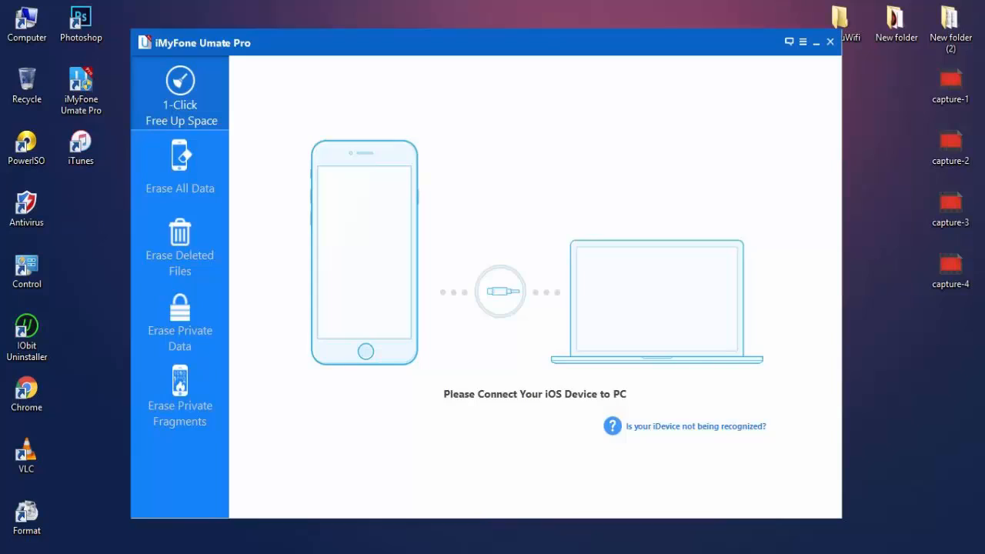